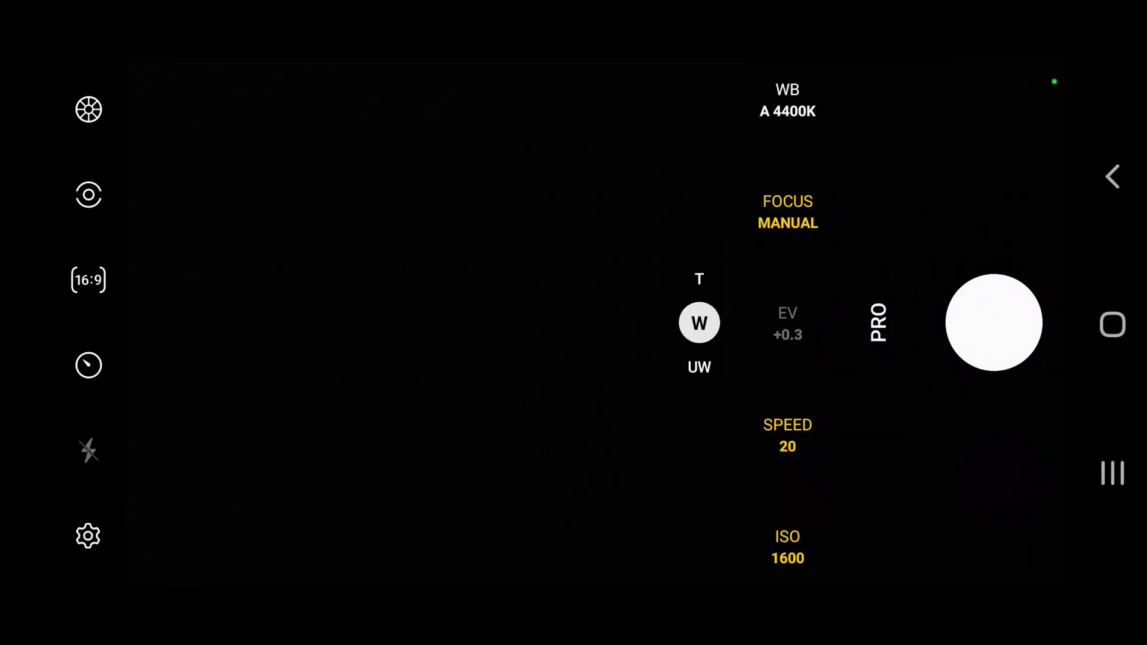
Step: Set Pro mode to a 30-second shutter speed and EV +2.0 for the night sky
left_click(88, 537)
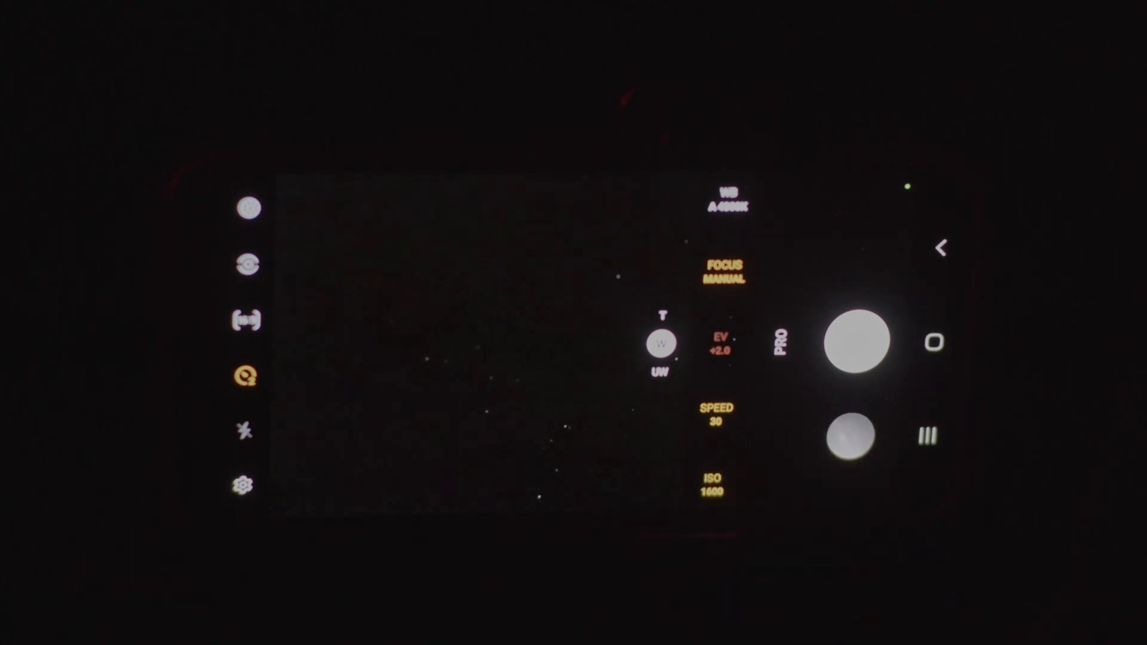
left_click(720, 350)
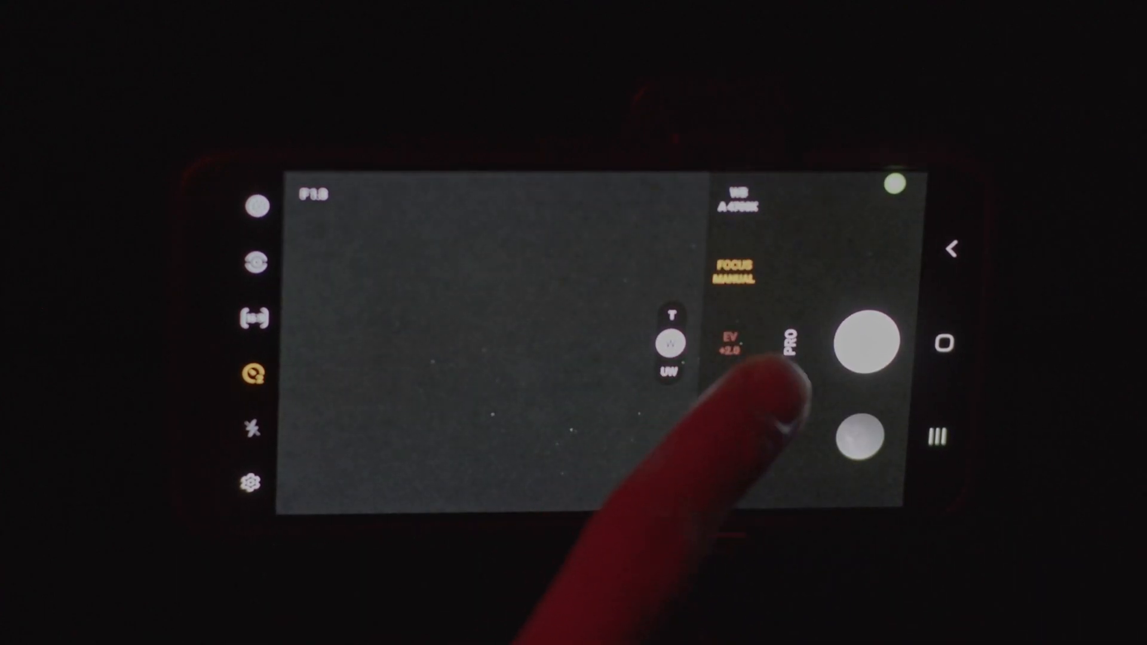
left_click(668, 371)
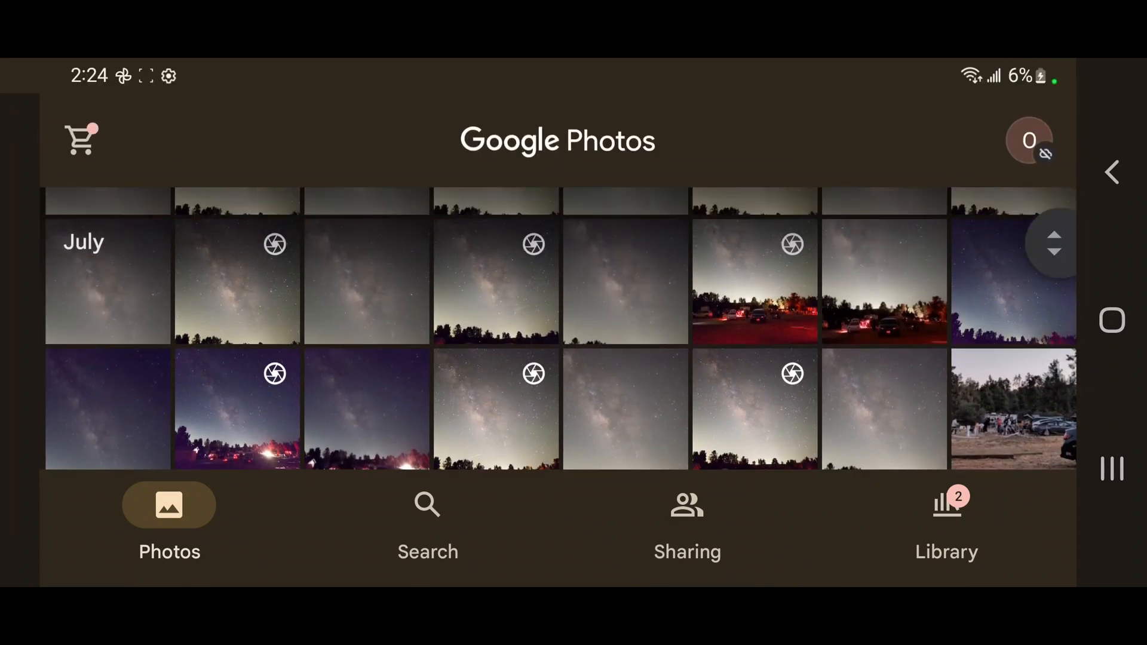
scroll("down", 3)
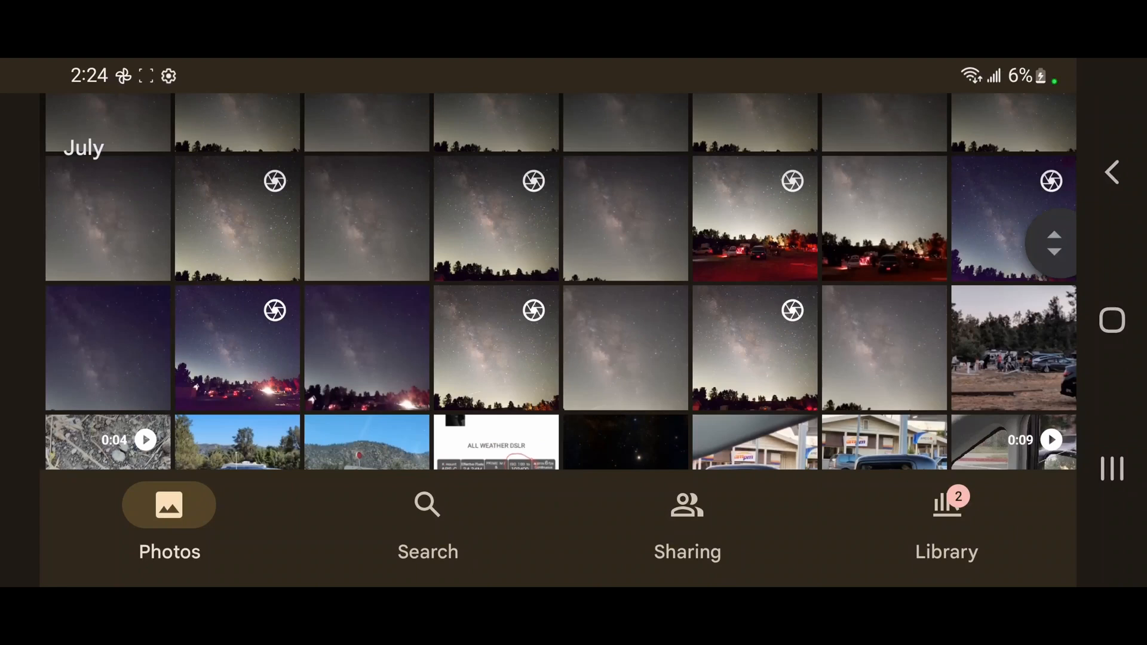
scroll("down", 3)
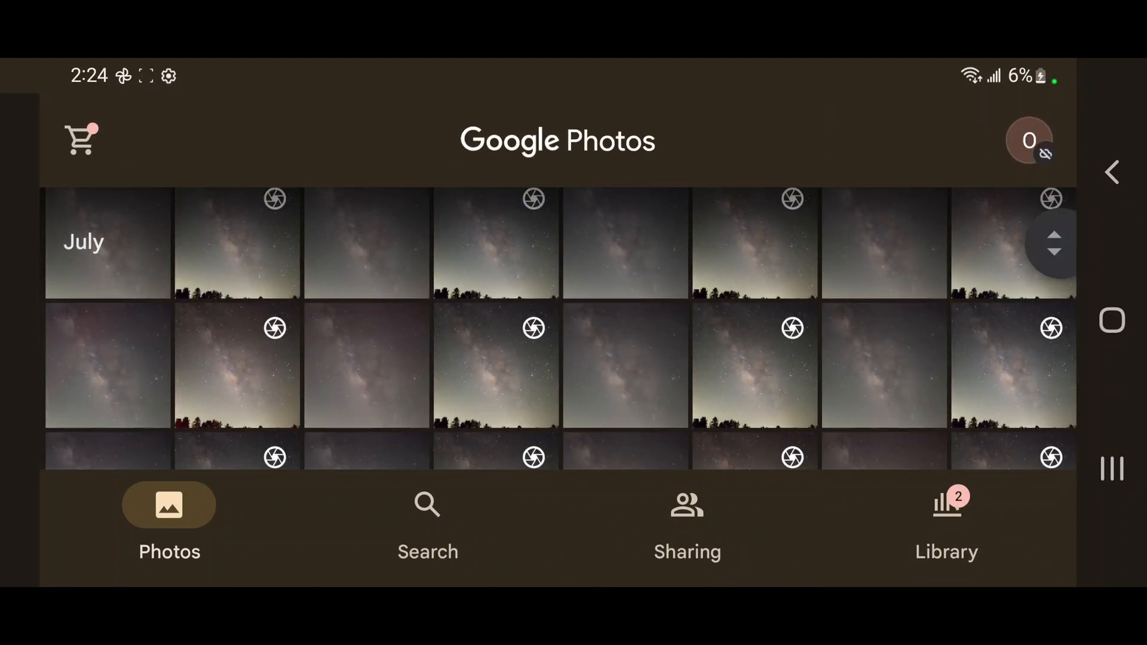
scroll("up", 3)
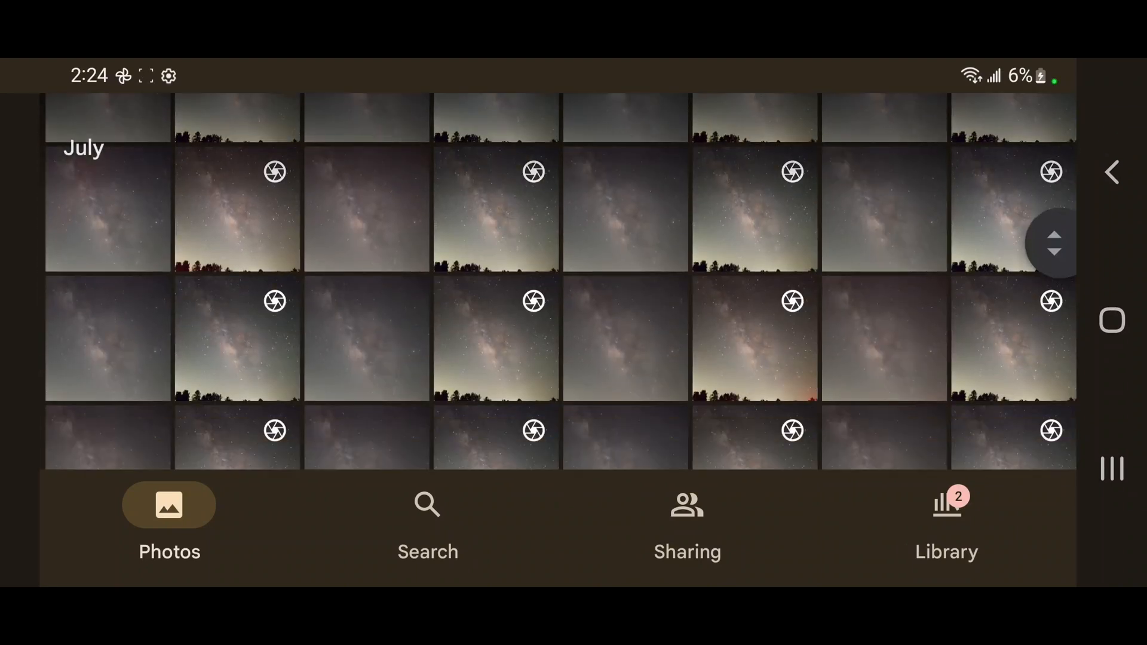
scroll("up", 3)
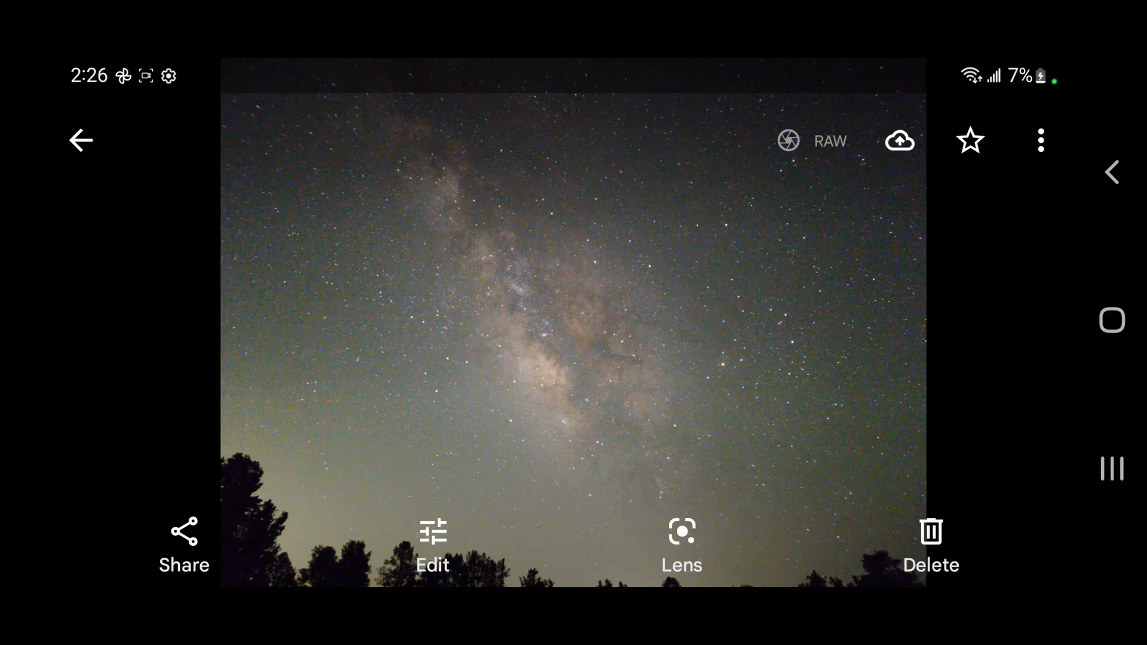
Step: Open a RAW Milky Way photo in Google Photos and start sharing it
left_click(81, 140)
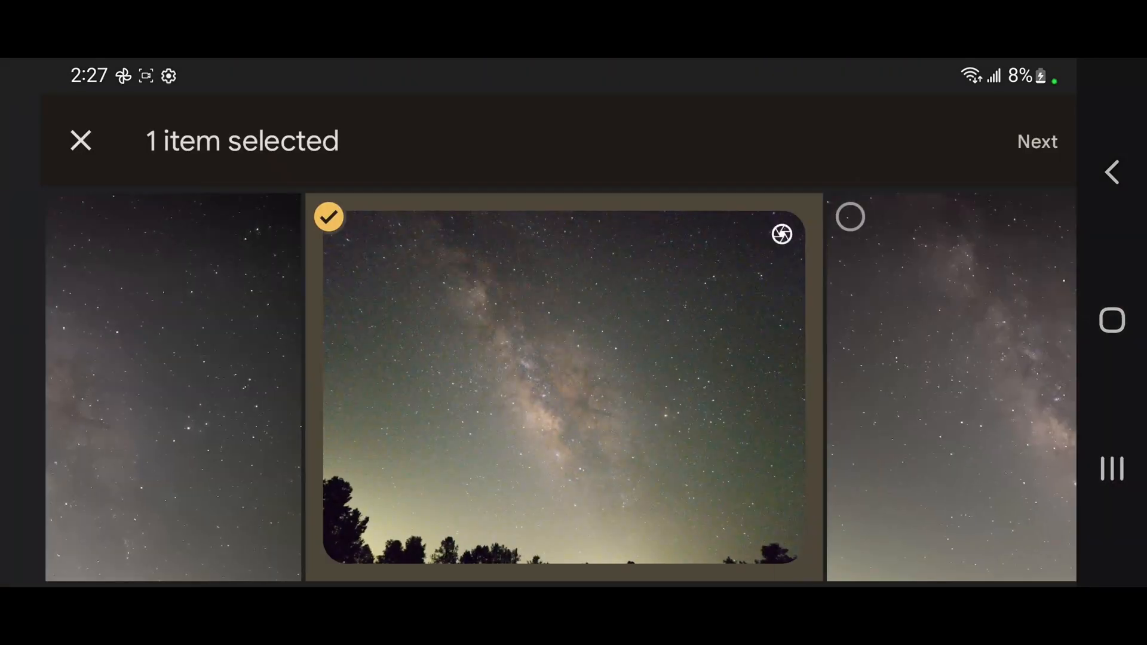
Step: Share the selected Milky Way photo to Lightroom, opening its All Photos library
left_click(81, 141)
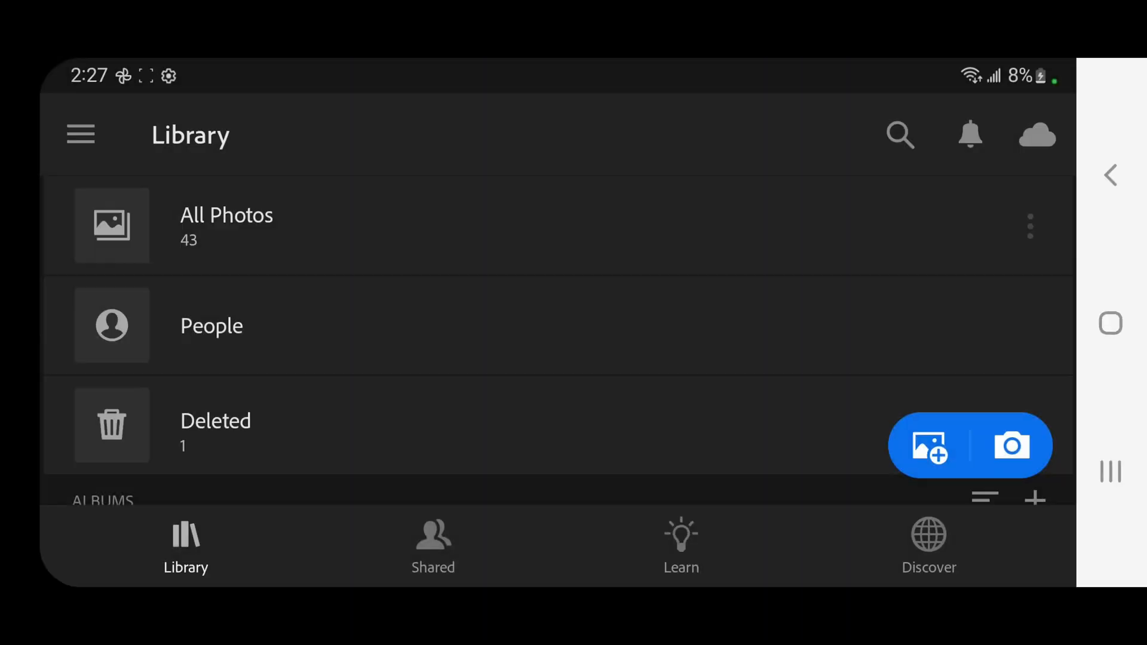